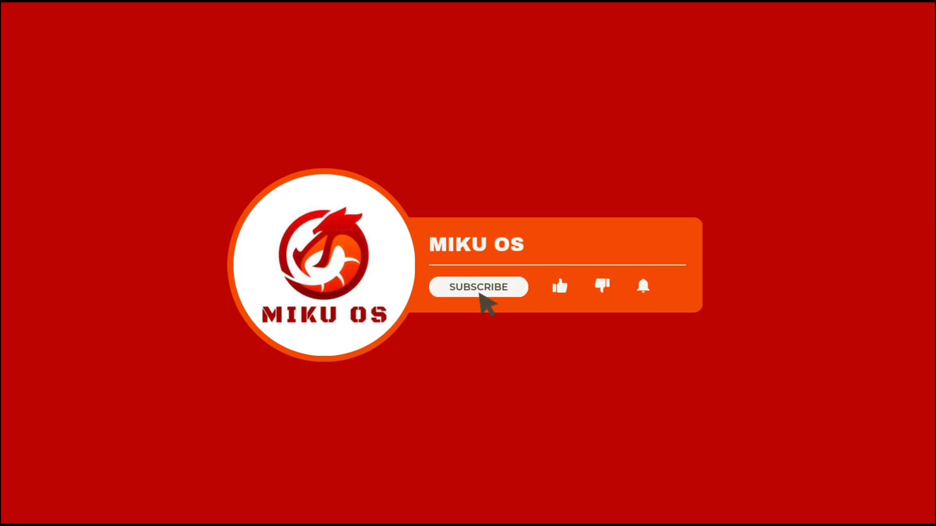
- Let the MIKU OS intro card play through to the My device page showing OS 2.0.2.0 and Android 15
{"action": "left_click", "coordinate": [477, 287]}
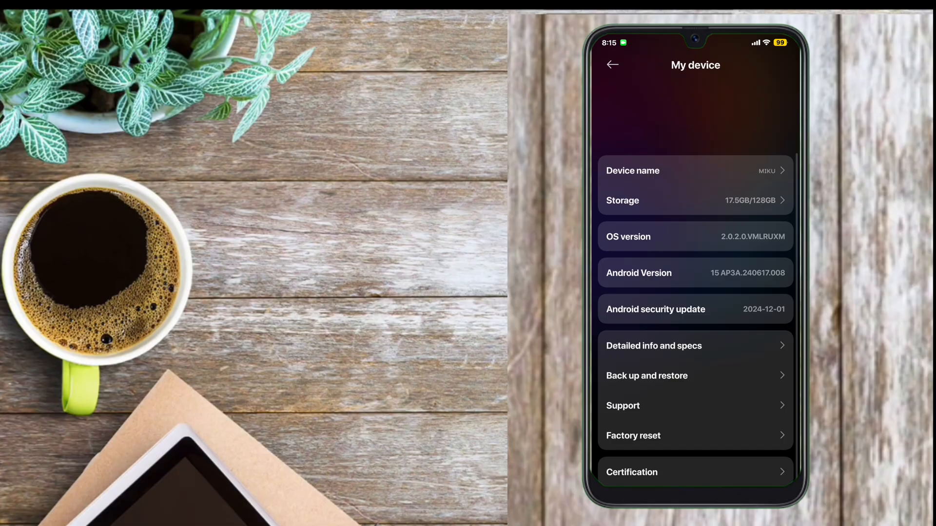
{"action": "left_click", "coordinate": [695, 345]}
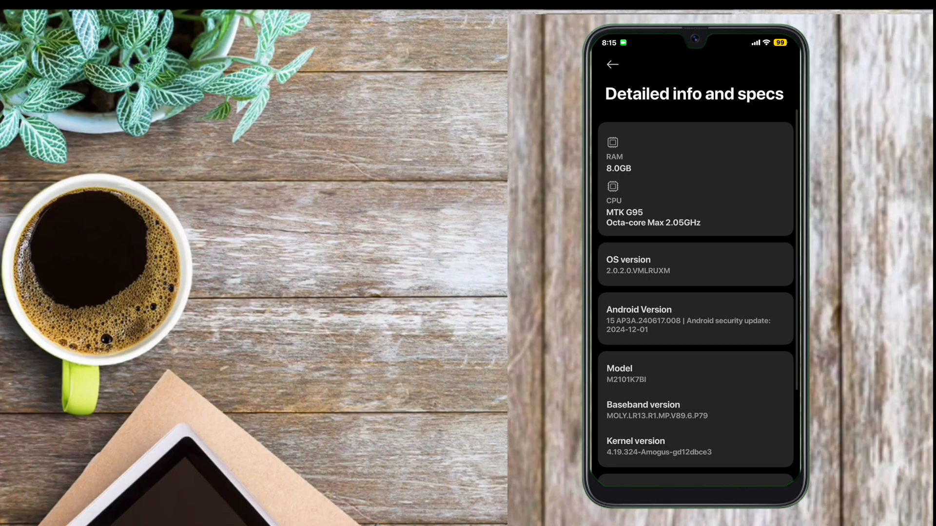
{"action": "scroll", "scroll_direction": "down", "scroll_amount": 3}
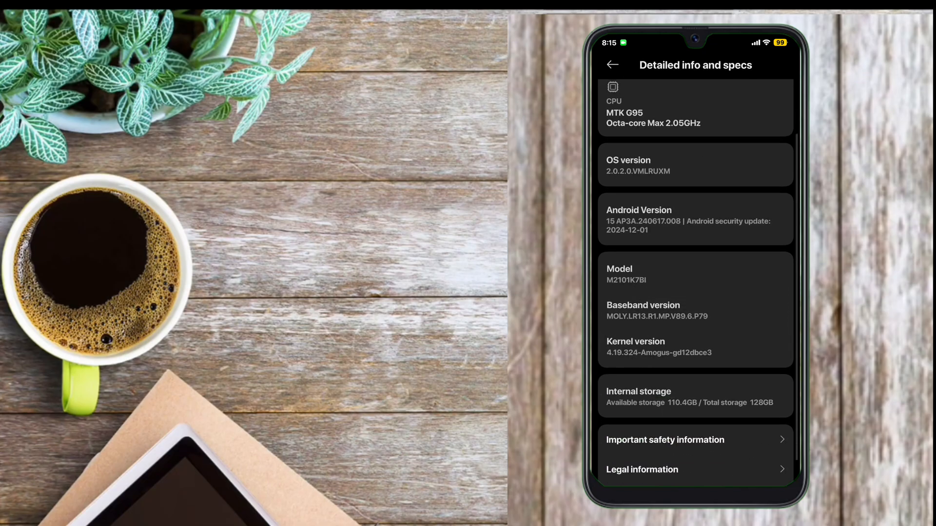
{"action": "scroll", "scroll_direction": "down", "scroll_amount": 3}
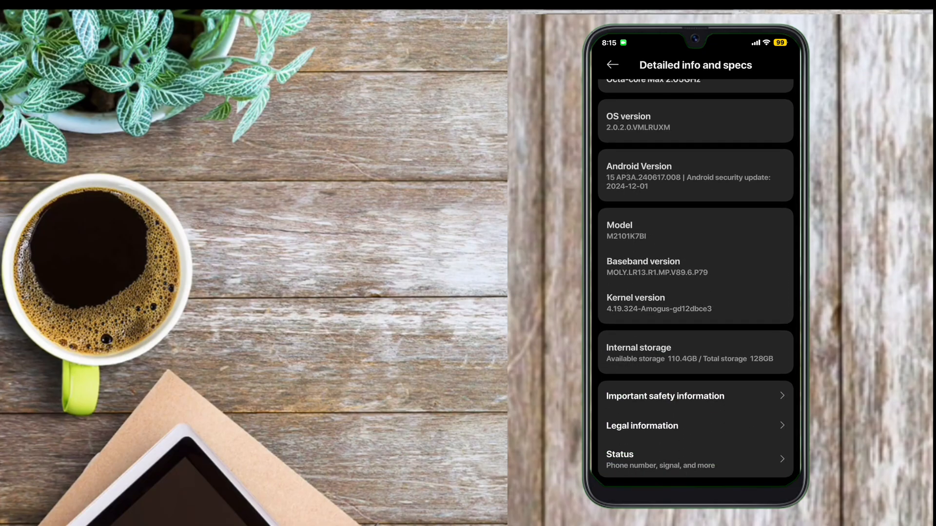
{"action": "left_click", "coordinate": [612, 65]}
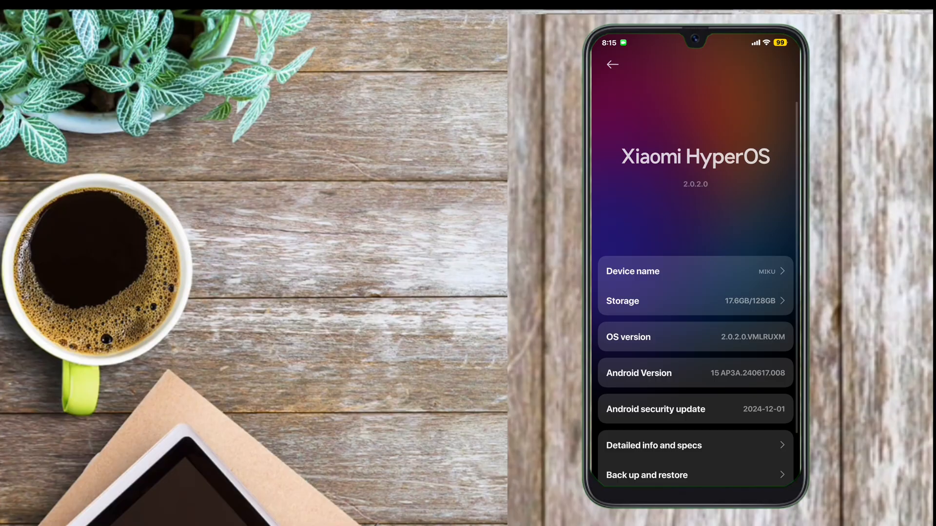
{"action": "left_click", "coordinate": [613, 64]}
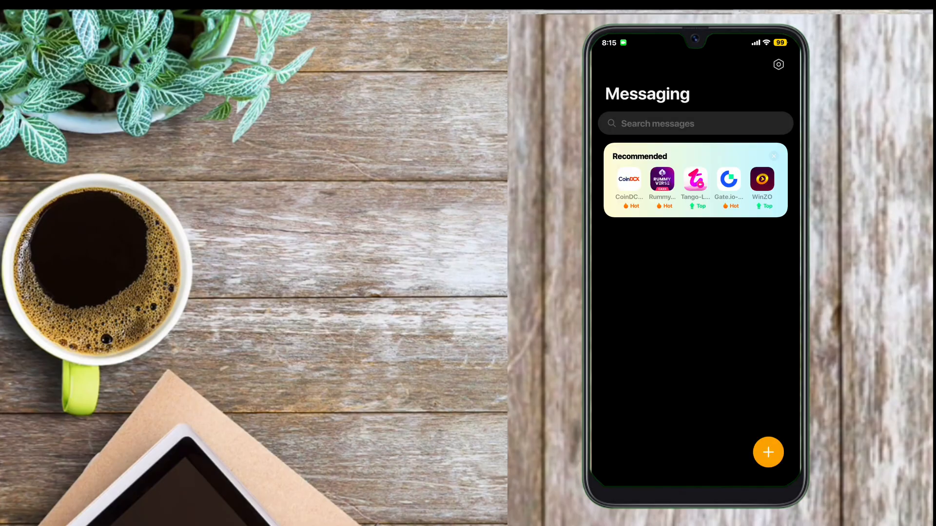
- Leave the empty Messaging inbox via Home so the camera's extra shooting modes can be shown
{"action": "key", "text": "home"}
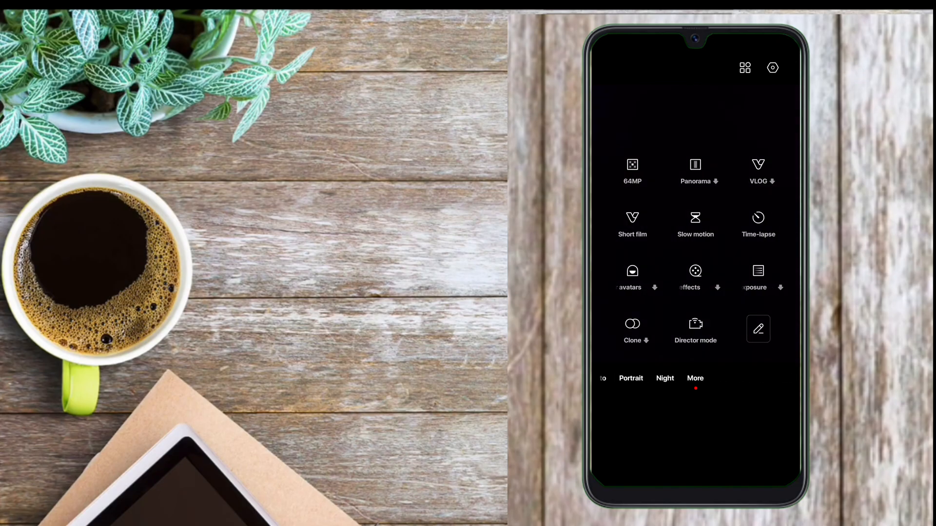
- Browse the Leica Camera settings and the Universal settings list from top to bottom
{"action": "left_click", "coordinate": [772, 67]}
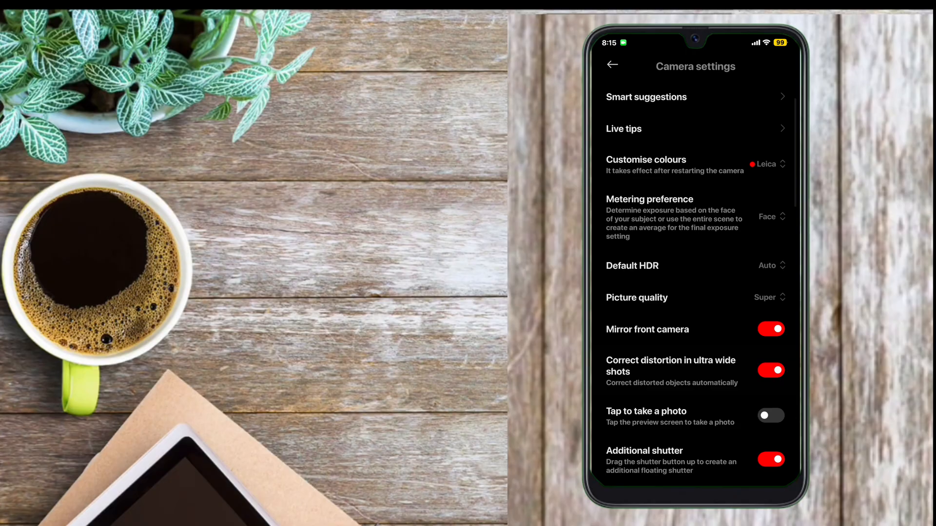
{"action": "scroll", "scroll_direction": "down", "scroll_amount": 3}
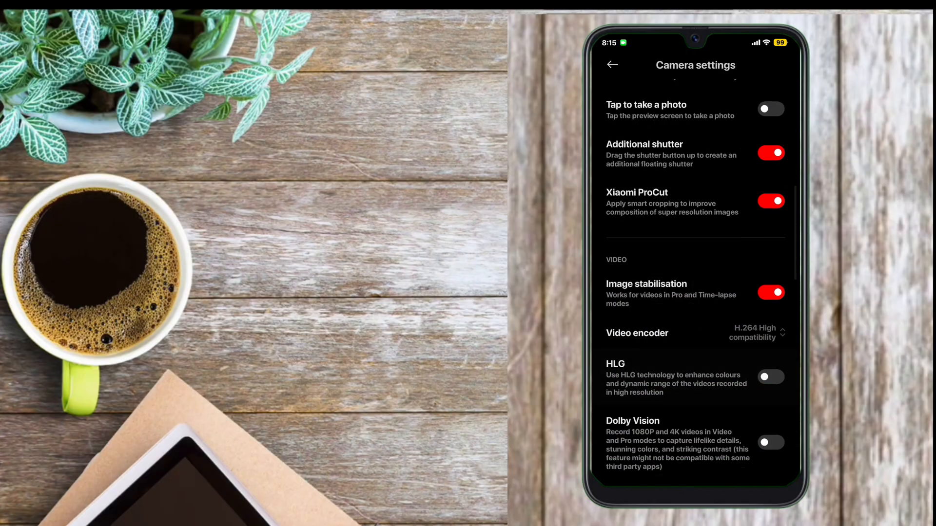
{"action": "scroll", "scroll_direction": "down", "scroll_amount": 3}
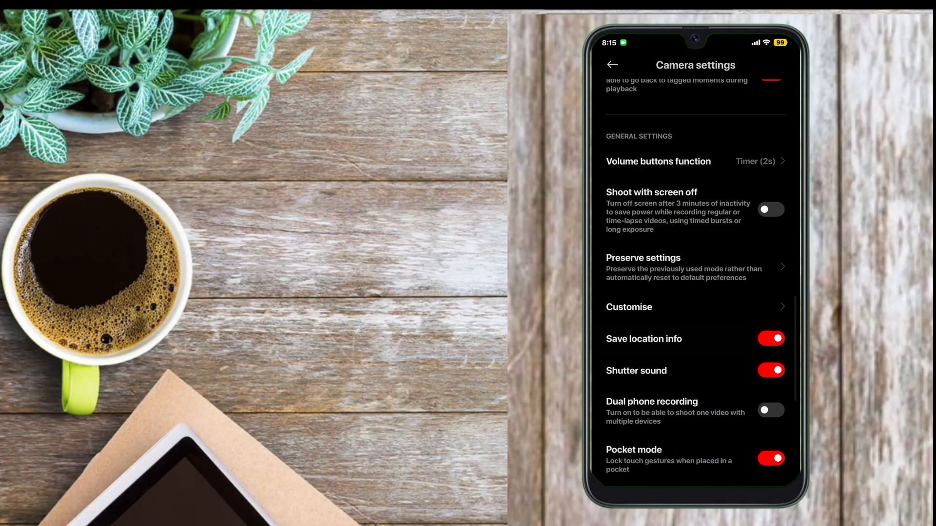
{"action": "scroll", "scroll_direction": "down", "scroll_amount": 3}
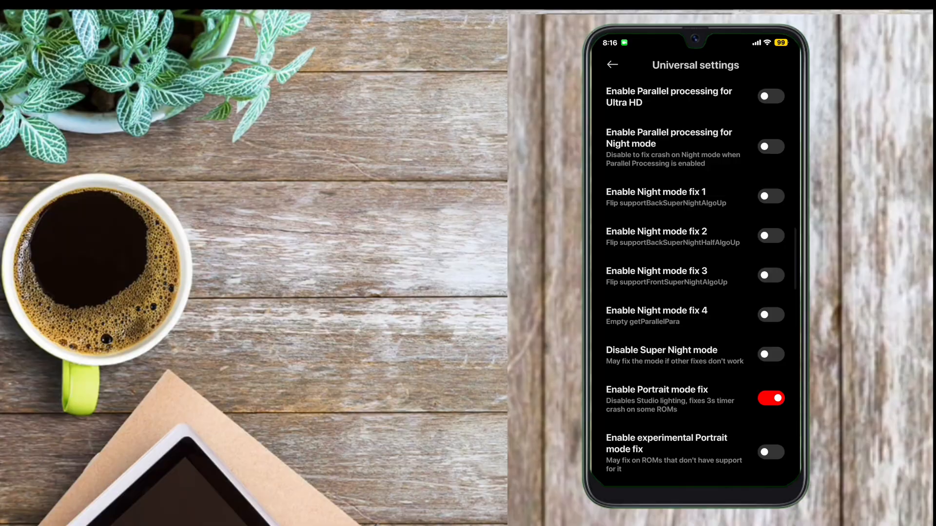
{"action": "scroll", "scroll_direction": "down", "scroll_amount": 3}
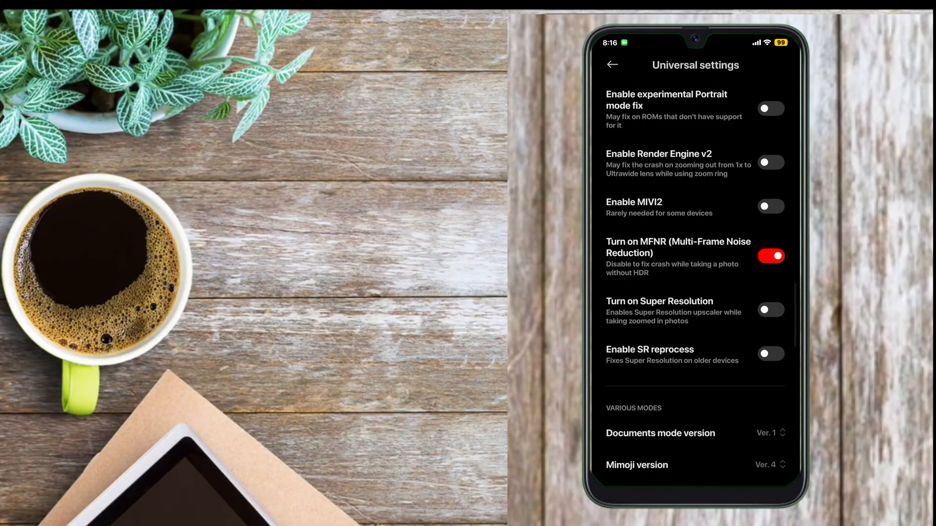
{"action": "scroll", "scroll_direction": "down", "scroll_amount": 3}
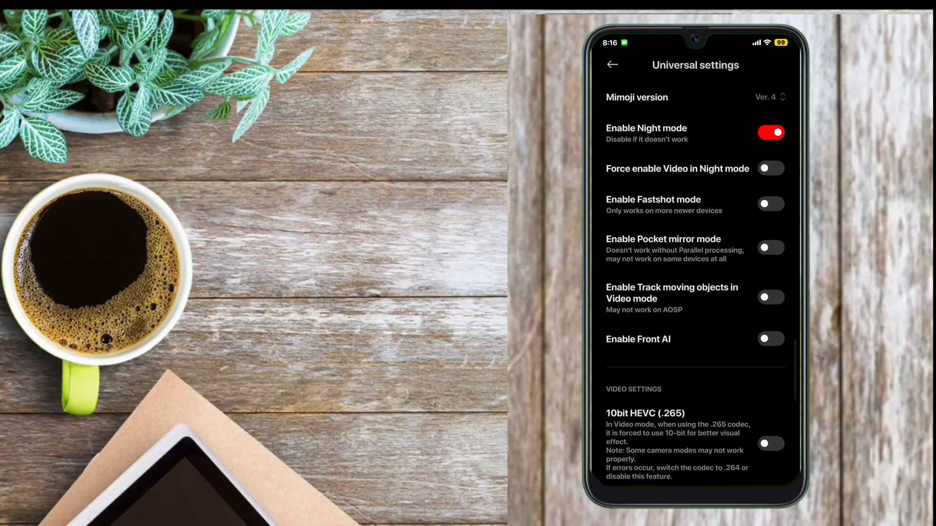
{"action": "scroll", "scroll_direction": "down", "scroll_amount": 3}
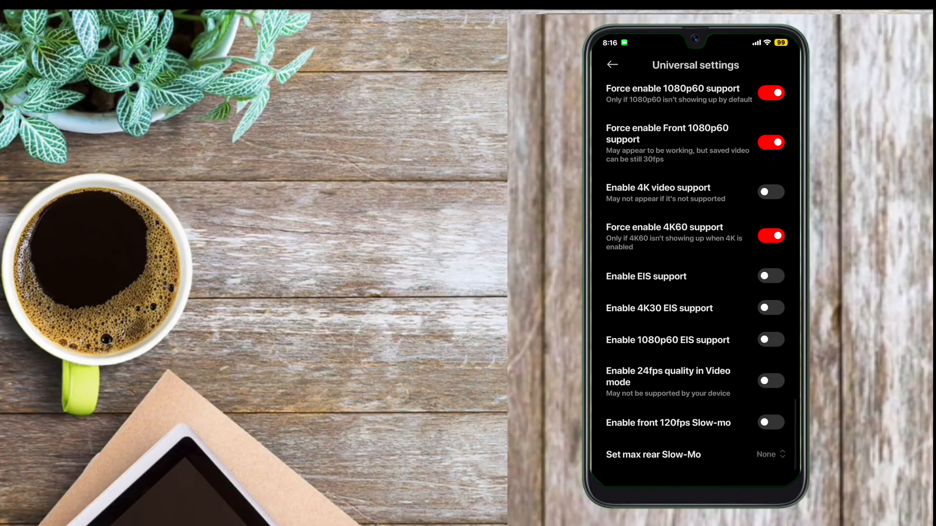
{"action": "scroll", "scroll_direction": "down", "scroll_amount": 3}
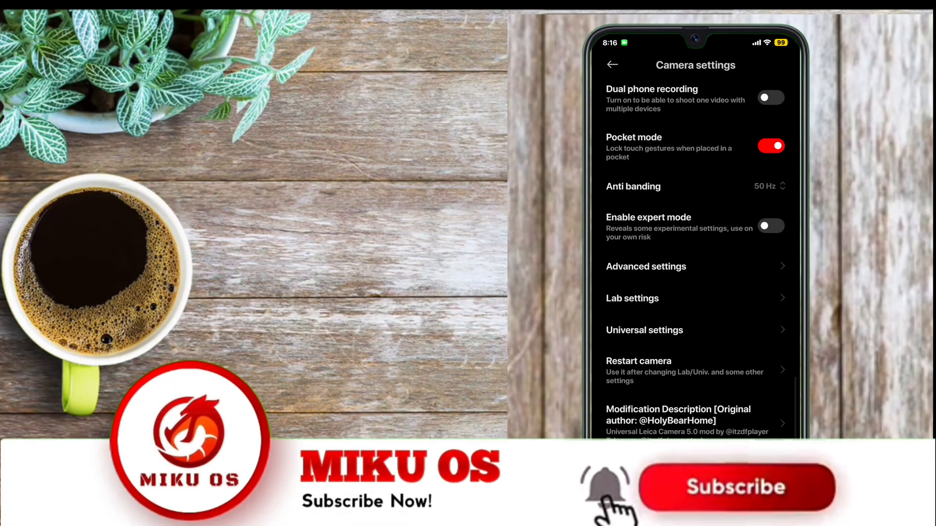
- Bring up Advanced settings with contrast, sharpness, noise reduction and tonemap options
{"action": "left_click", "coordinate": [646, 266]}
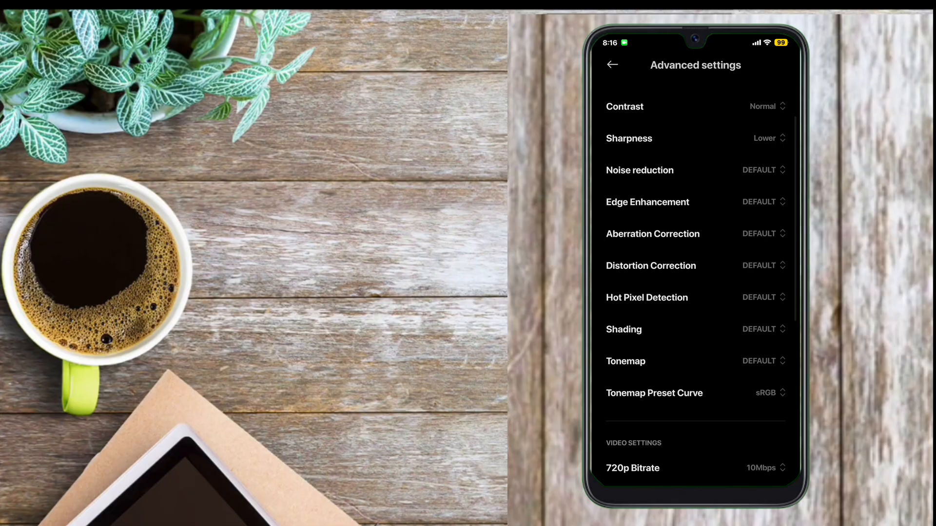
- Review the video bitrate options, then back out of the settings to the Photo viewfinder
{"action": "scroll", "scroll_direction": "down", "scroll_amount": 3}
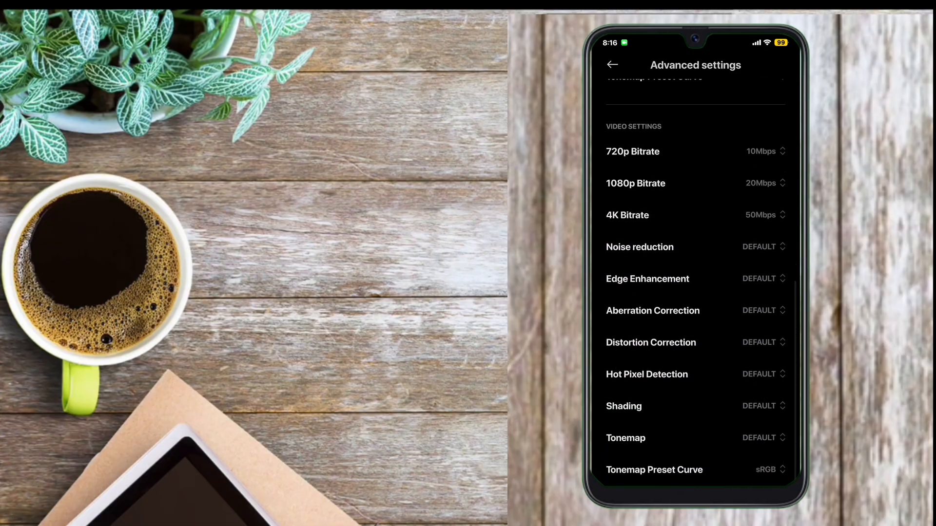
{"action": "left_click", "coordinate": [613, 64]}
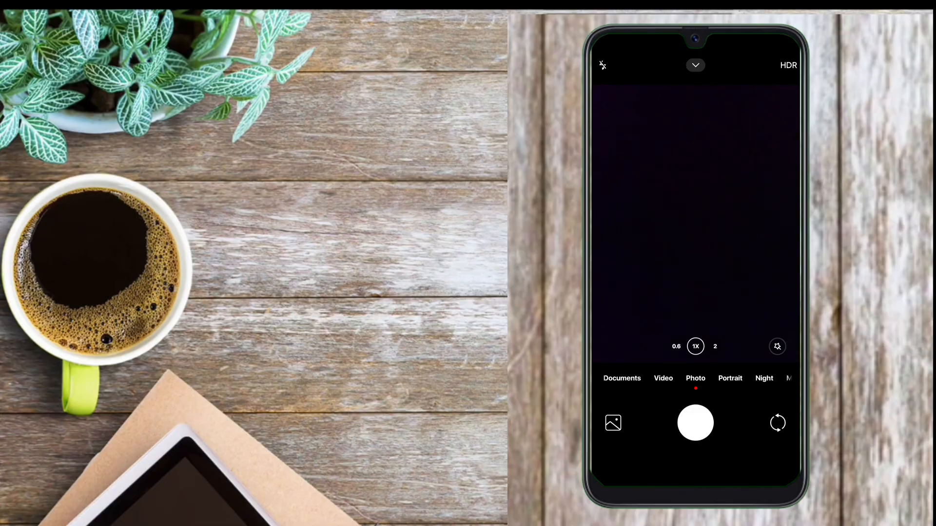
{"action": "left_click", "coordinate": [695, 225]}
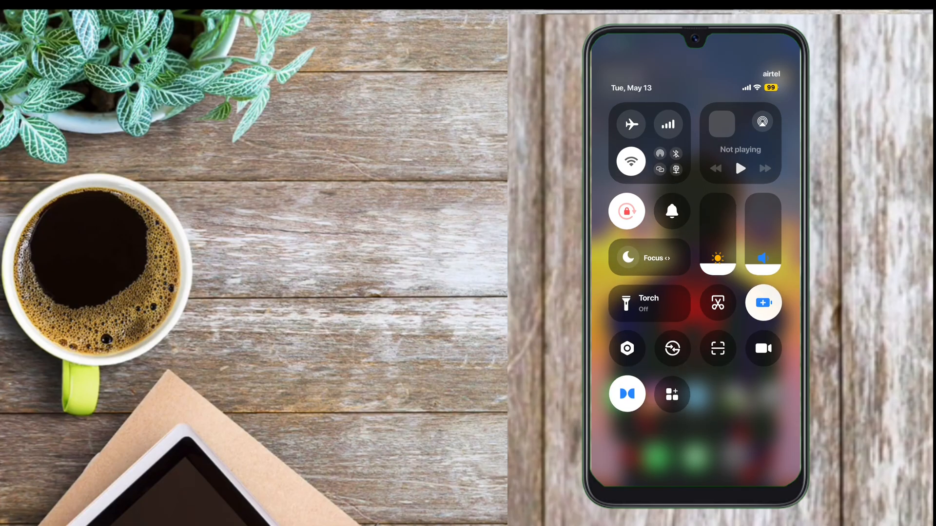
- Enter the Control Centre's Edit and sort mode for its toggles
{"action": "left_click", "coordinate": [717, 258]}
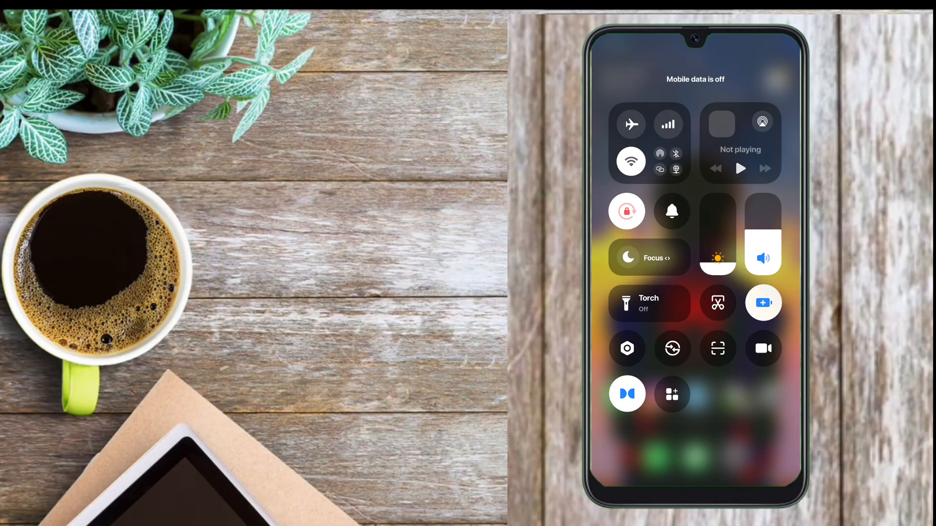
{"action": "left_click", "coordinate": [672, 393]}
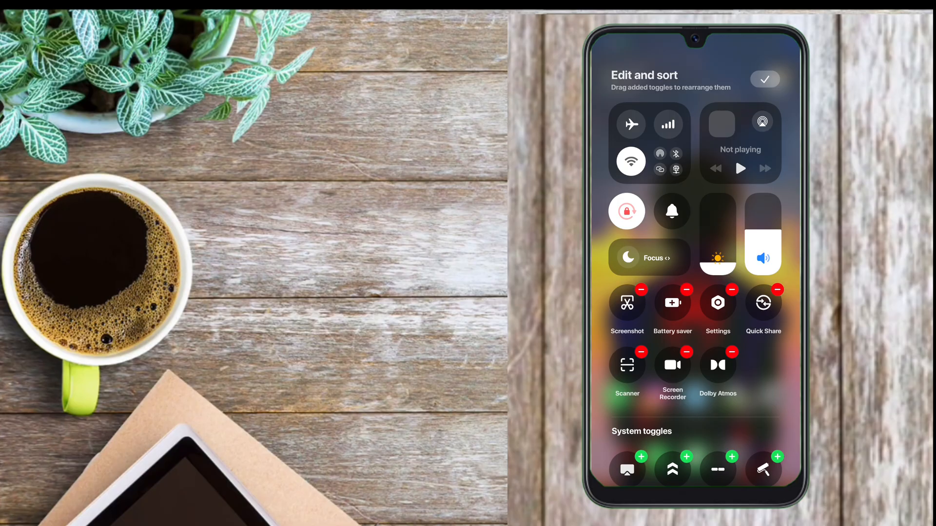
- Add the Change Data Position, Media Color, More Extra and iOS 18 toggles and finish editing
{"action": "scroll", "scroll_direction": "down", "scroll_amount": 3}
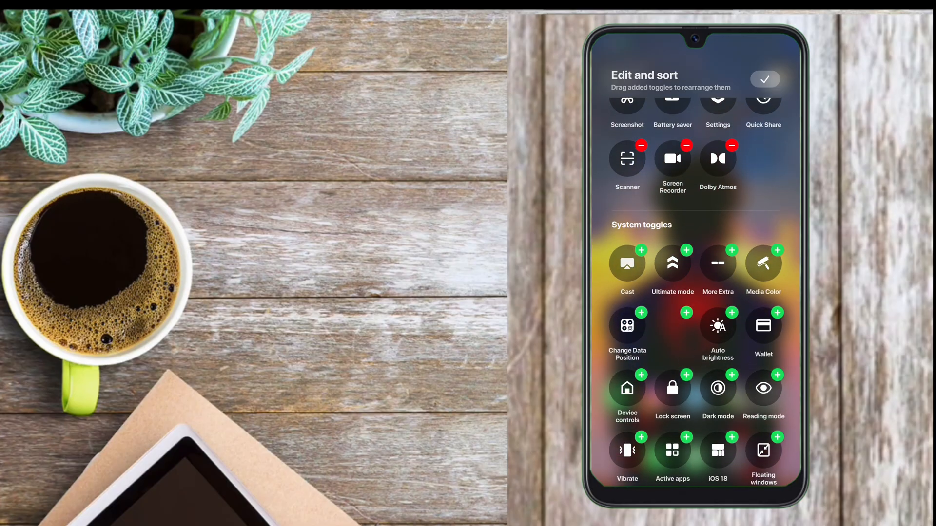
{"action": "scroll", "scroll_direction": "down", "scroll_amount": 3}
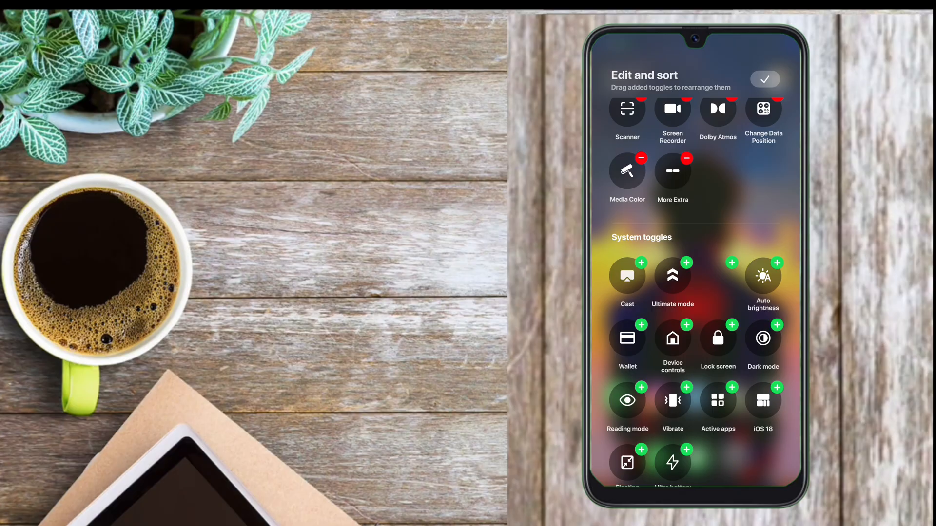
{"action": "scroll", "scroll_direction": "down", "scroll_amount": 3}
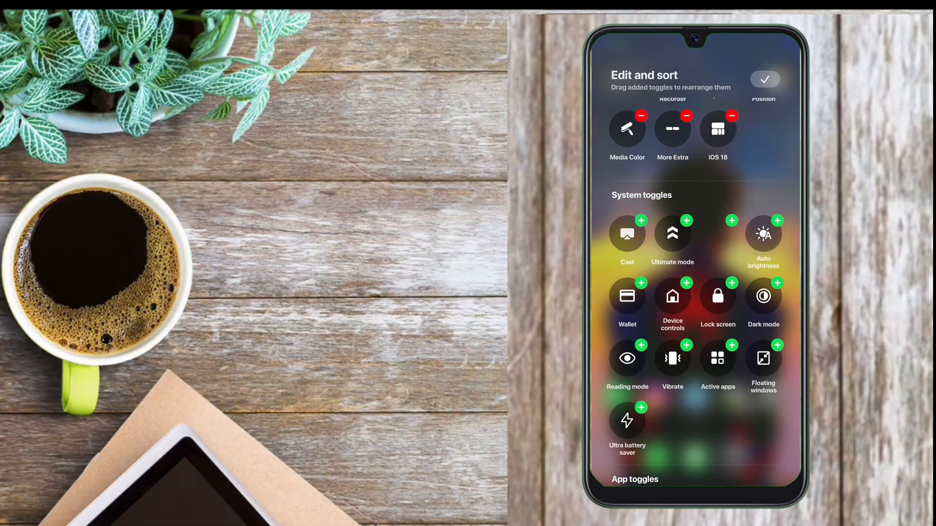
{"action": "left_click", "coordinate": [764, 79]}
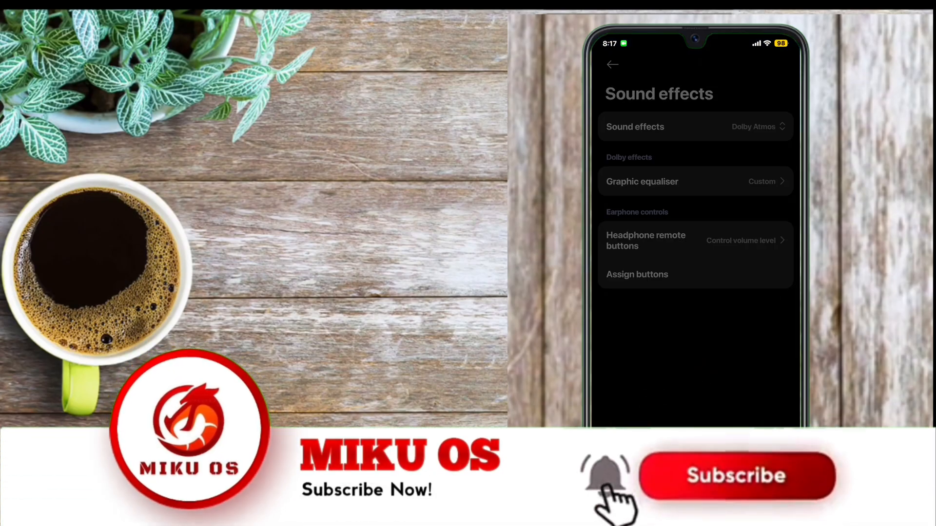
- Leave the Sound effects page through Recents and return to the home screen
{"action": "left_click", "coordinate": [637, 274]}
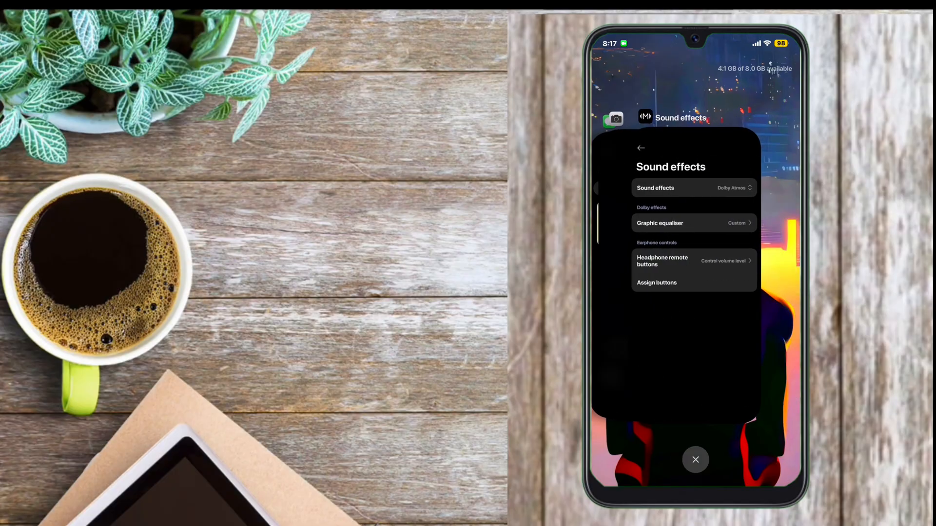
{"action": "left_click", "coordinate": [695, 459]}
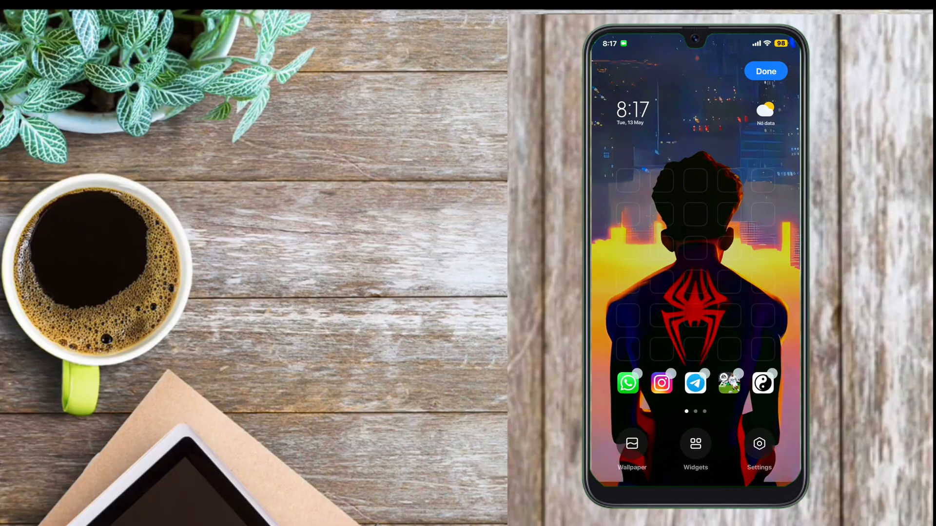
- Enter home screen edit mode and bring up the launcher's Home screen settings page
{"action": "left_click", "coordinate": [766, 71]}
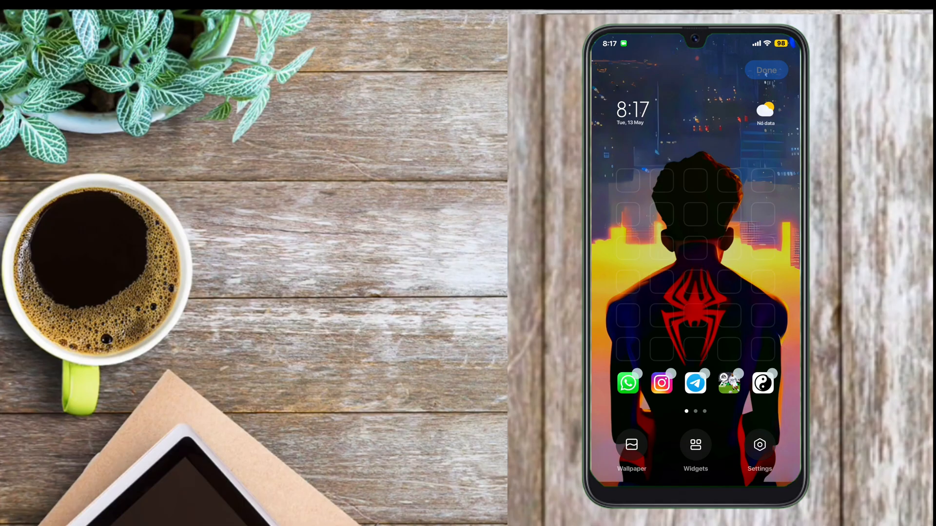
{"action": "left_click", "coordinate": [760, 445]}
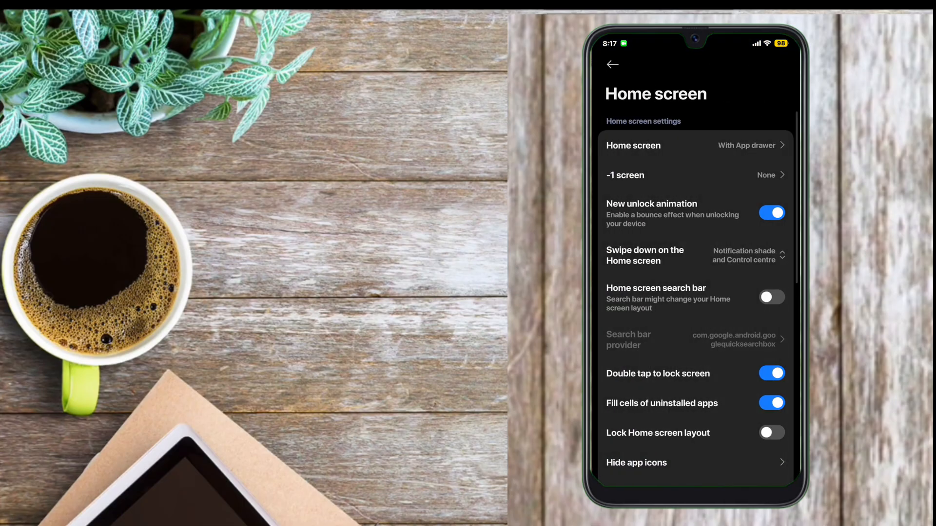
{"action": "scroll", "scroll_direction": "down", "scroll_amount": 3}
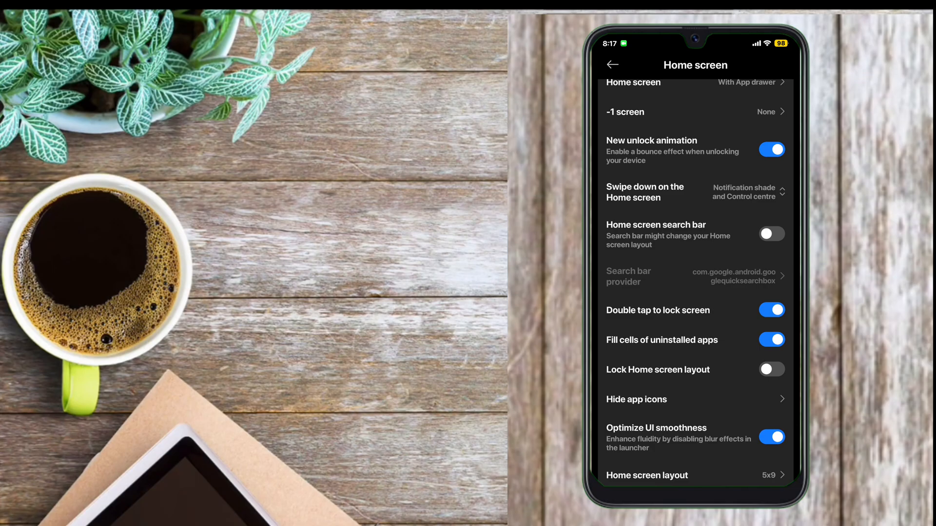
{"action": "scroll", "scroll_direction": "down", "scroll_amount": 3}
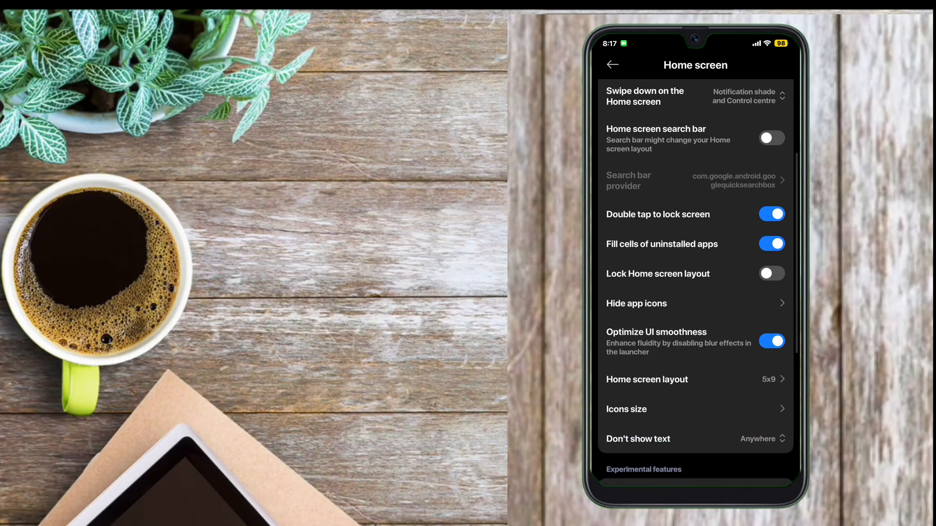
{"action": "scroll", "scroll_direction": "down", "scroll_amount": 3}
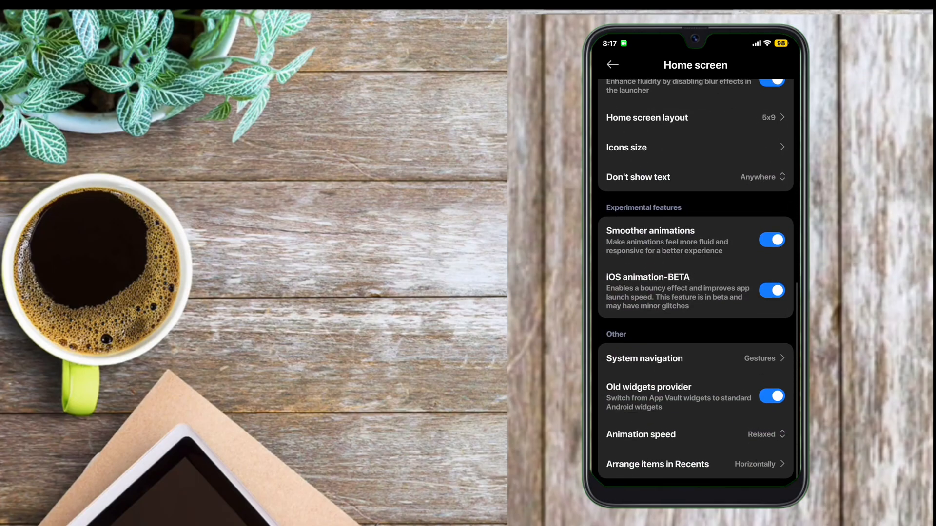
{"action": "left_click", "coordinate": [657, 464]}
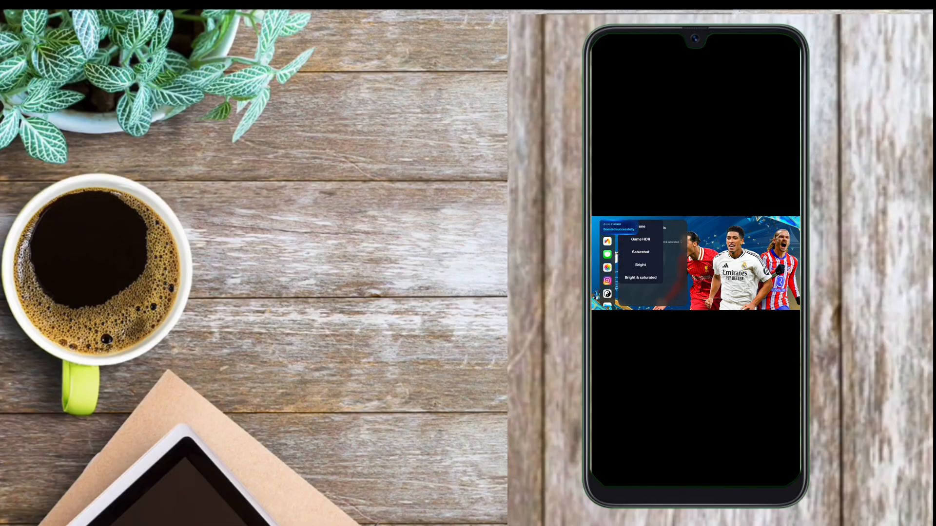
- View the Enhanced visuals styles in the Game Turbo sidebar, then accept the Xunyou Voice Changer agreement with OK
{"action": "left_click", "coordinate": [641, 227]}
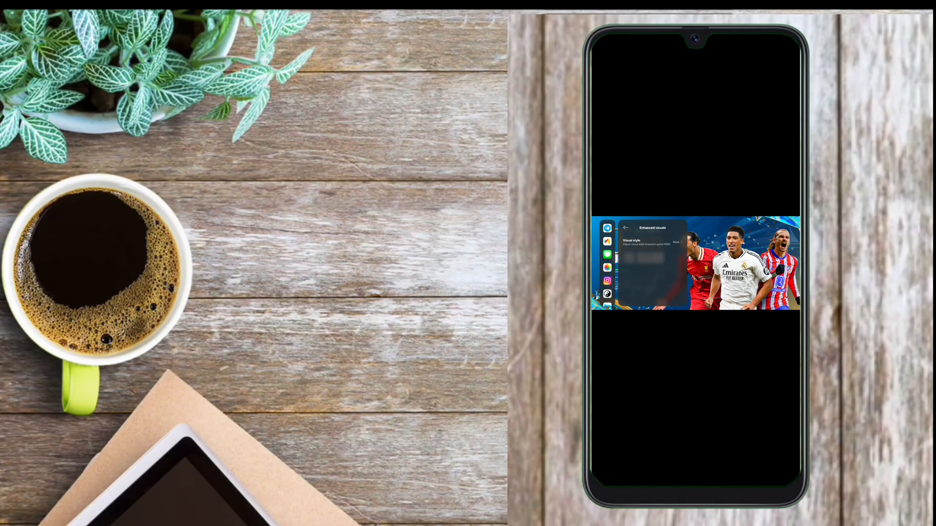
{"action": "left_click", "coordinate": [673, 243]}
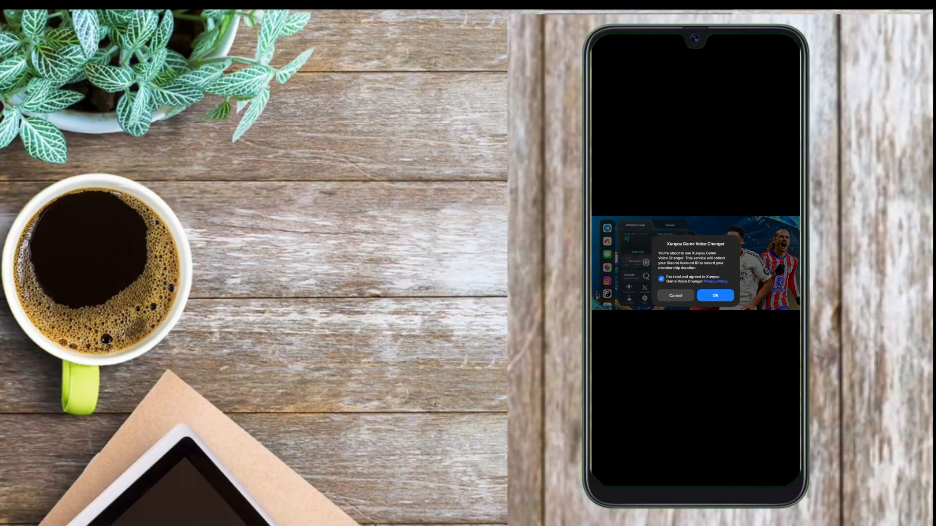
{"action": "left_click", "coordinate": [714, 296]}
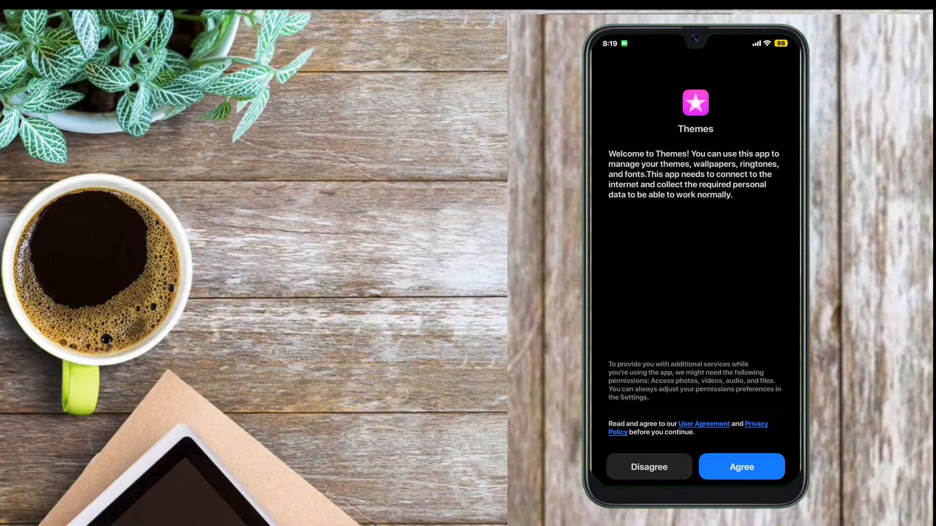
- Agree to the Themes welcome terms so the app opens for use
{"action": "left_click", "coordinate": [741, 467]}
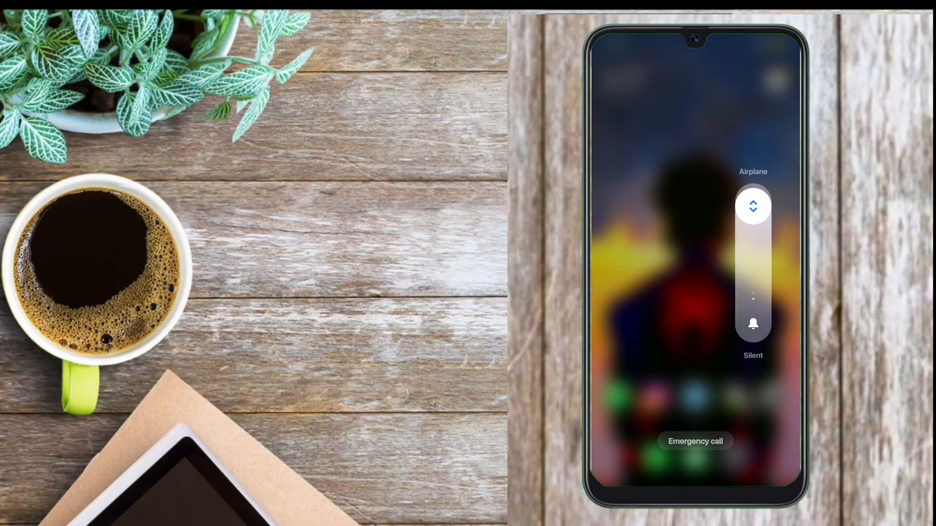
- Slide the power menu's sound mode control between Airplane and Silent, then dismiss it to the home screen
{"action": "left_click_drag", "start_coordinate": [753, 206], "coordinate": [753, 270]}
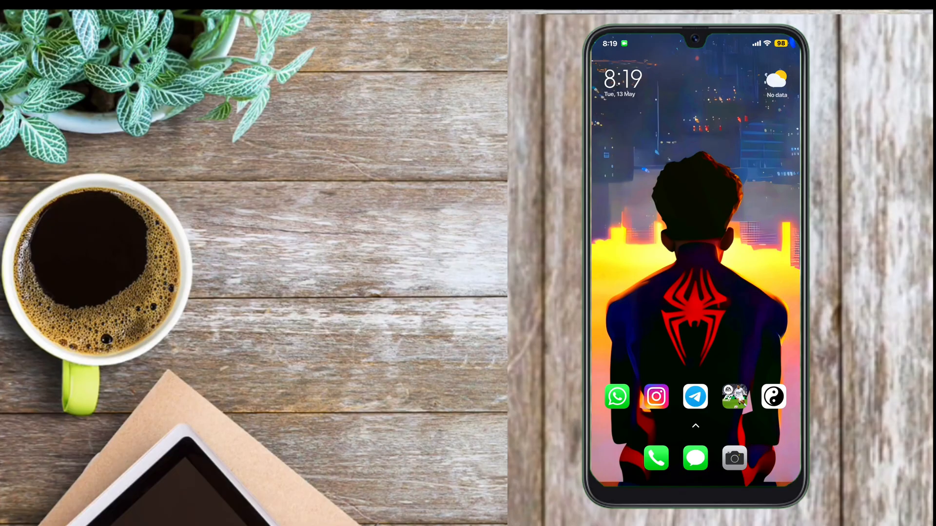
- Bring up Recents with KernelSU Next and Phone and clear all apps, returning to the launcher
{"action": "left_click", "coordinate": [656, 459]}
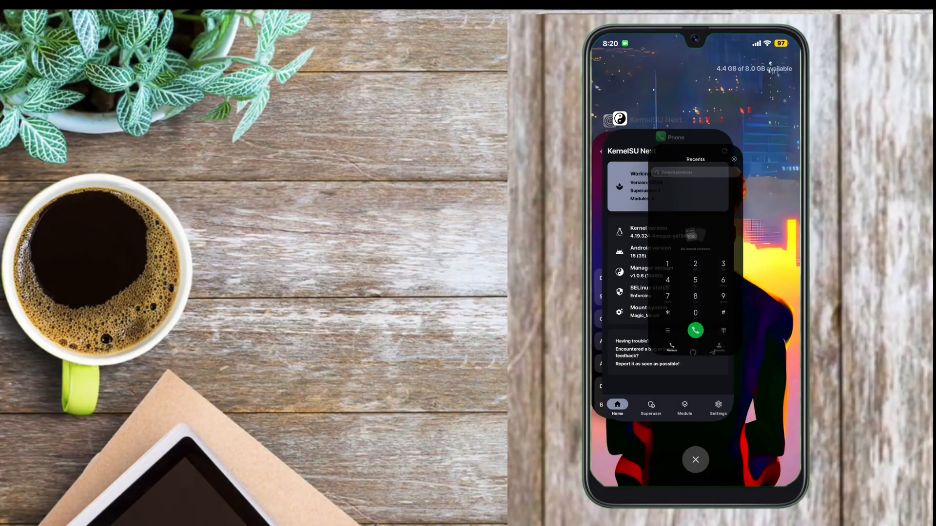
{"action": "left_click", "coordinate": [695, 460]}
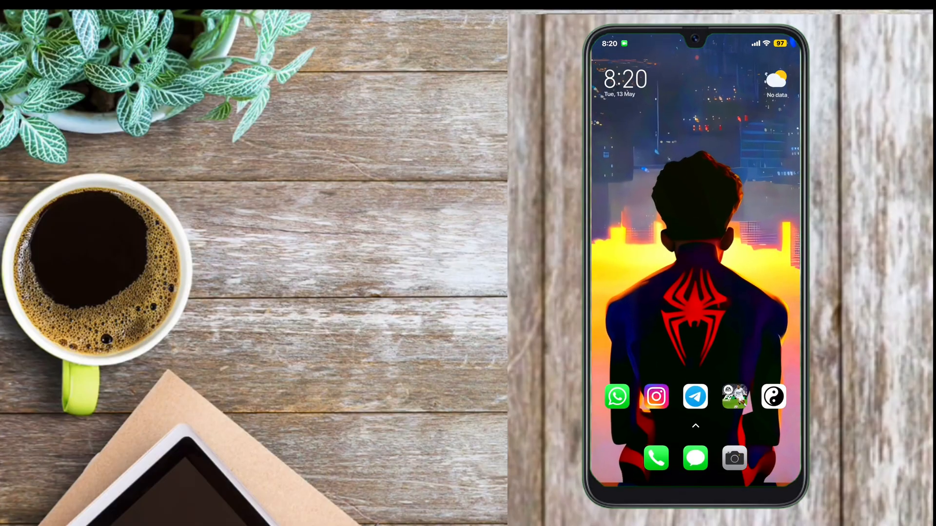